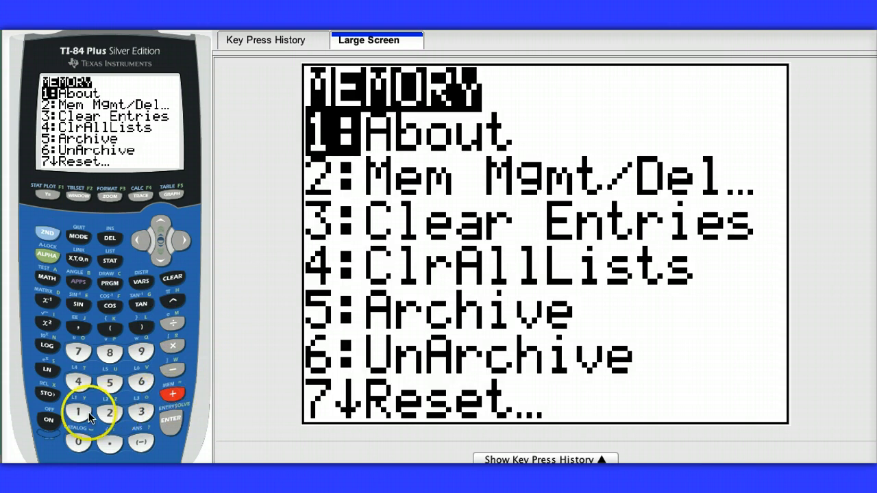
Step: Confirm the About screen reports OS 2.55MP, then review the mode settings
left_click(78, 411)
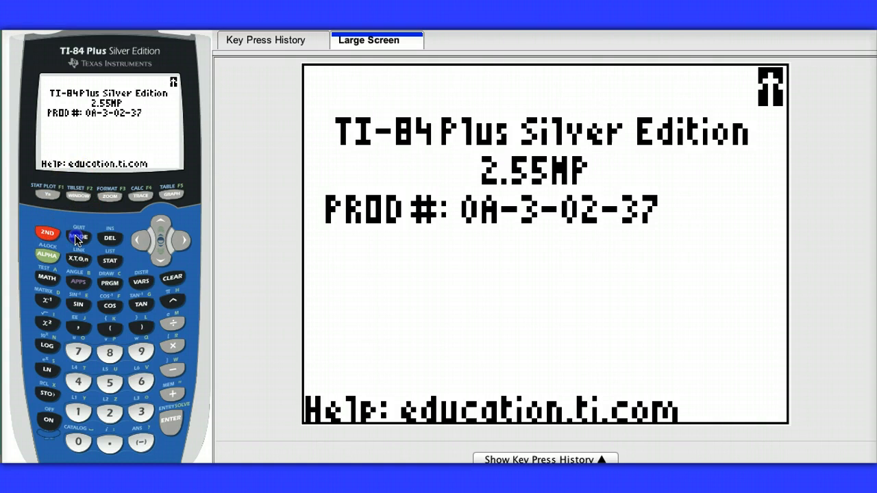
left_click(78, 237)
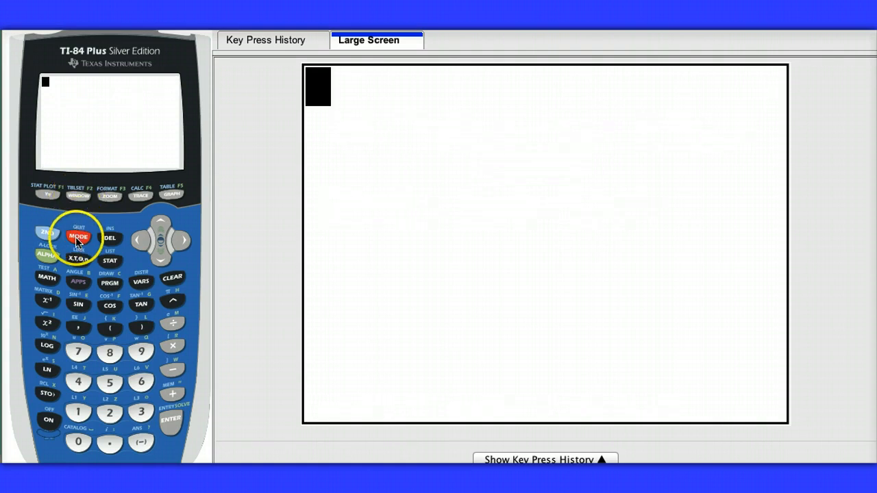
left_click(79, 237)
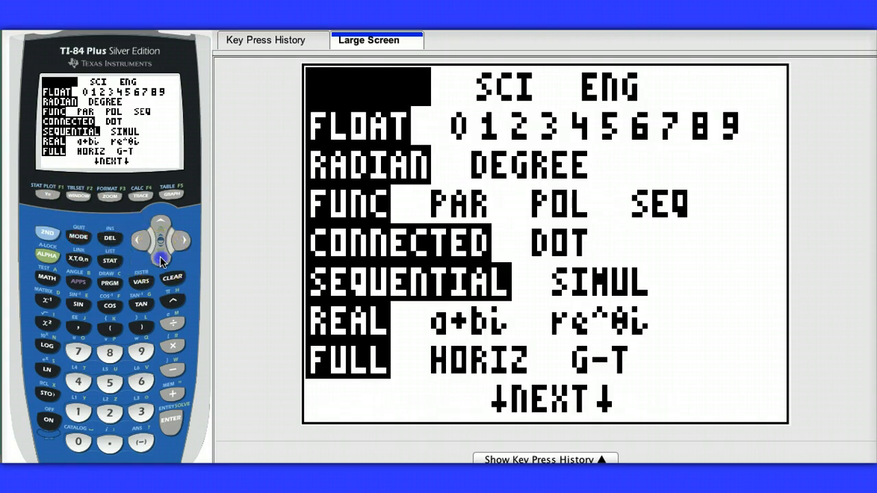
key("up")
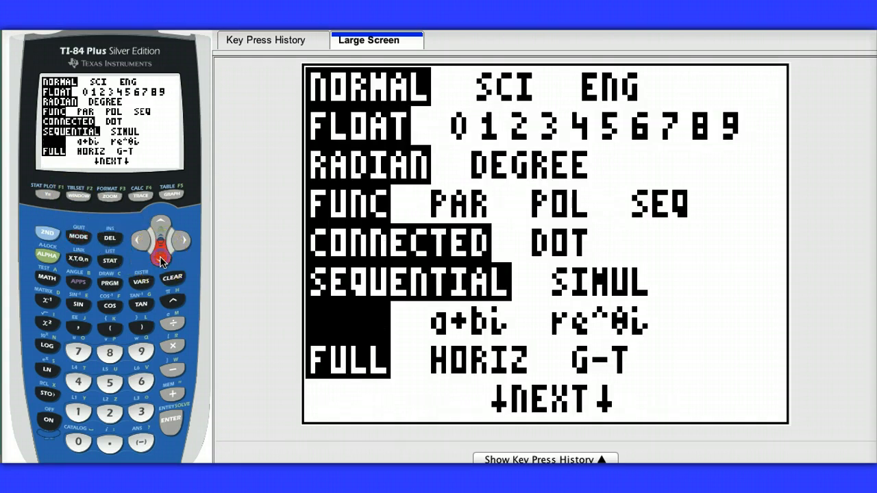
key("down")
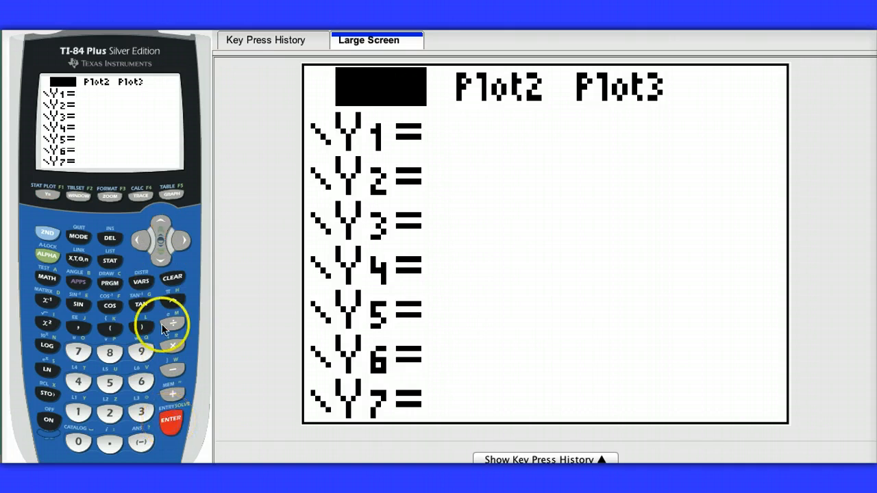
Step: Paste normalpdf(X,0,1) into Y1 through the DISTR wizard
left_click(140, 240)
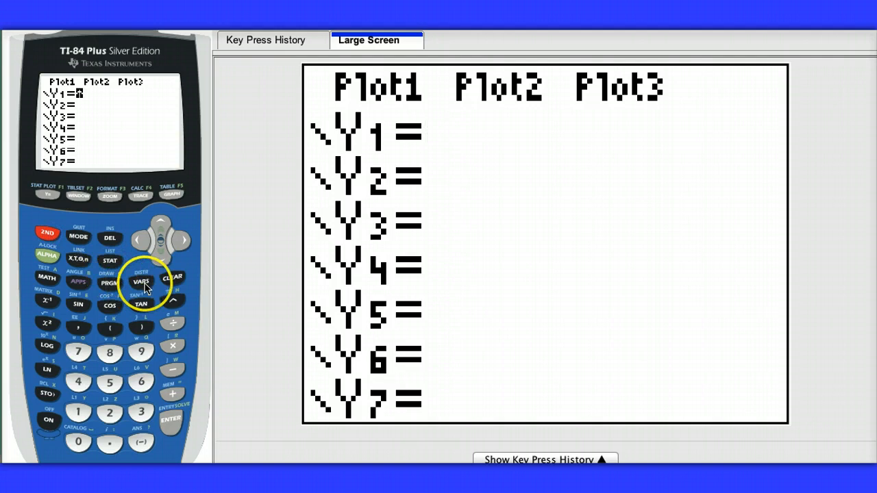
left_click(140, 281)
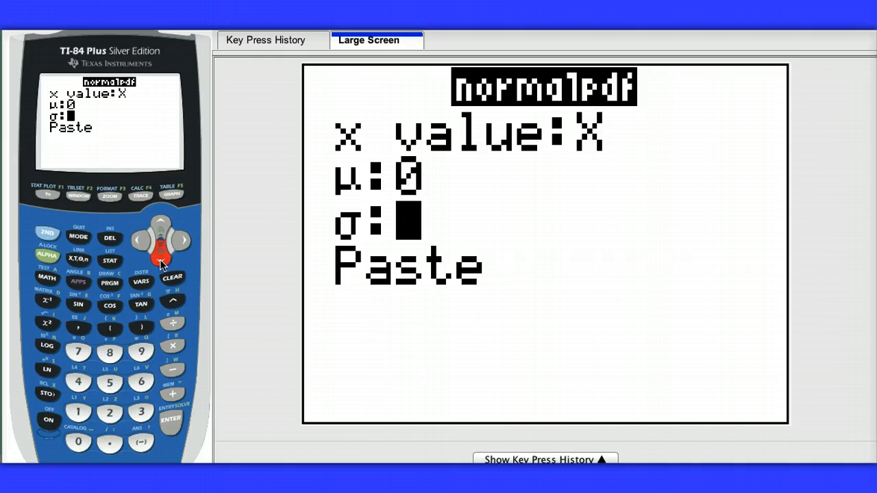
left_click(170, 419)
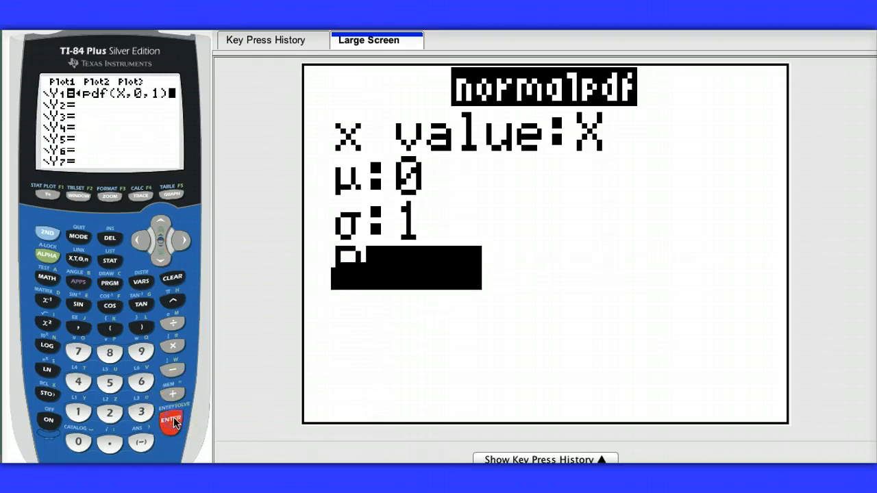
left_click(170, 420)
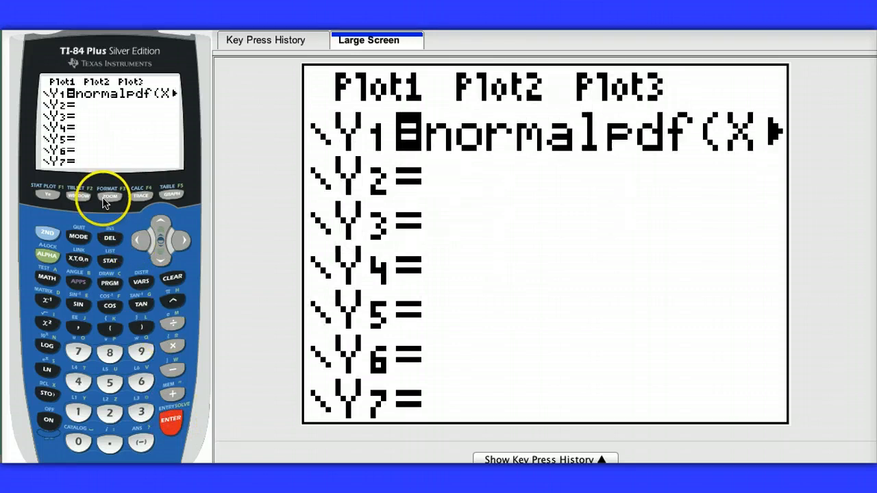
Step: Enter window bounds Xmin=-4, Xmax=4, Ymin=-.1, Ymax=.5
left_click(78, 196)
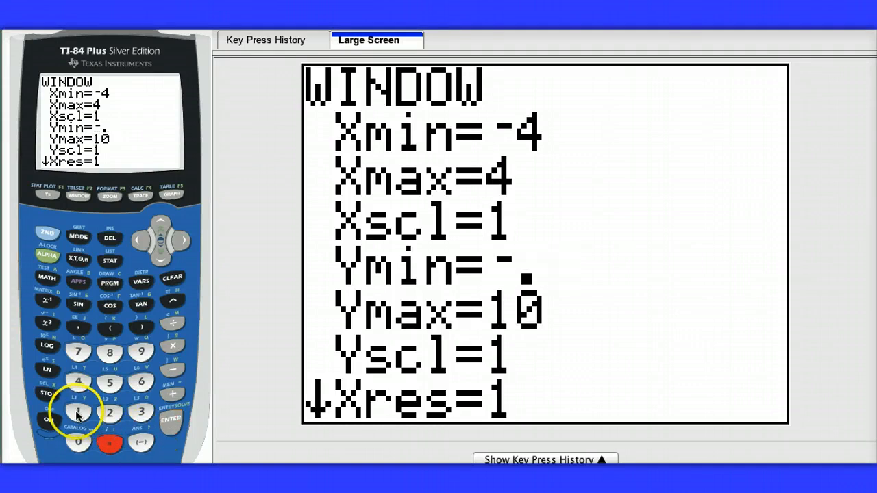
left_click(78, 411)
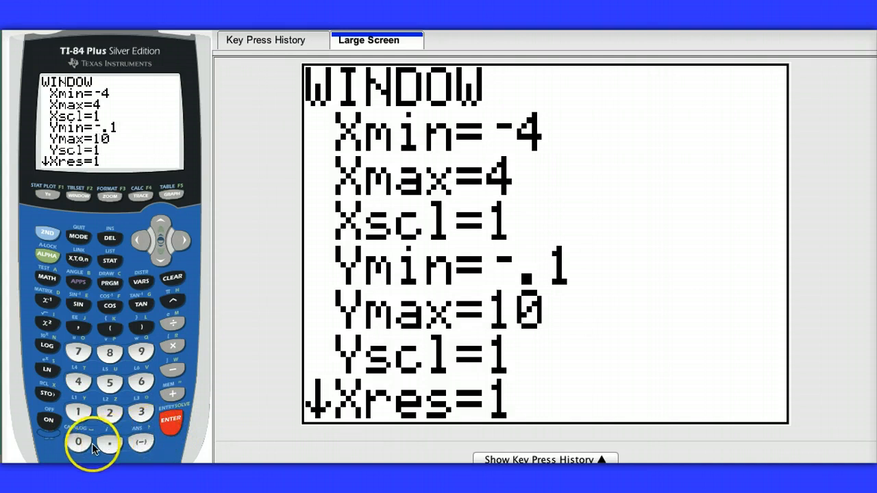
left_click(110, 382)
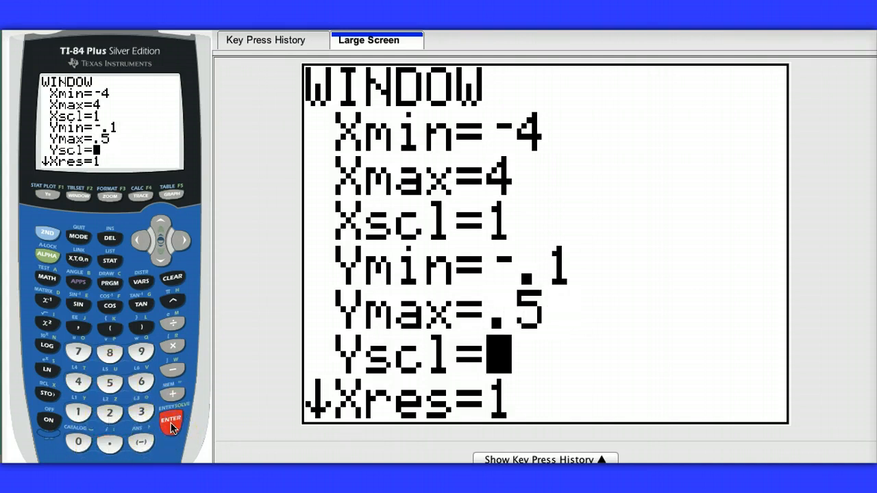
Step: Graph the Y1 bell curve, trace one point to the right, then quit to a cleared home screen
left_click(170, 194)
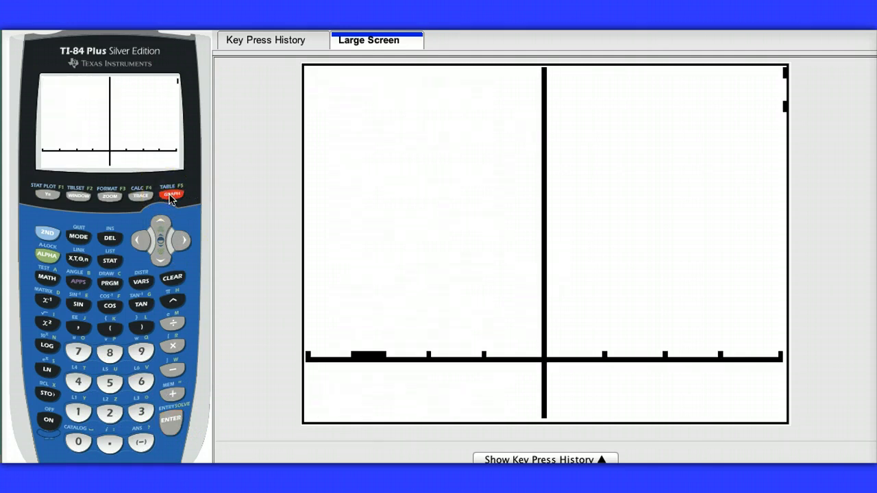
left_click(171, 195)
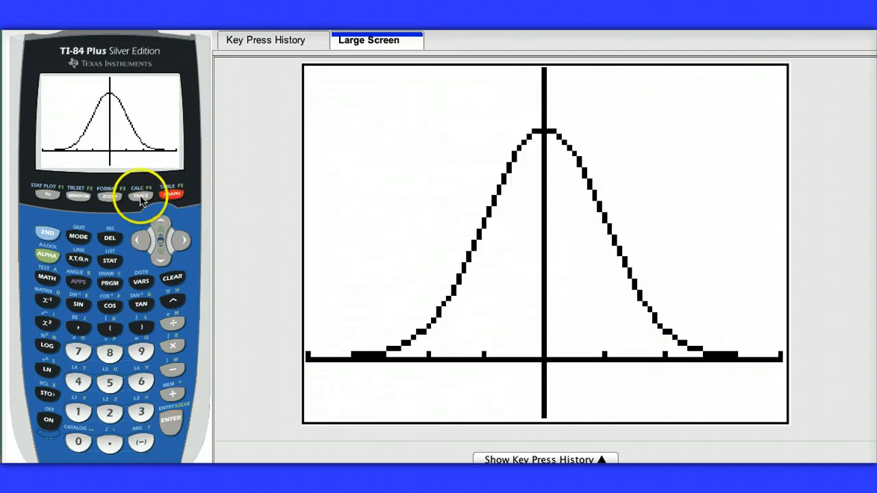
left_click(140, 194)
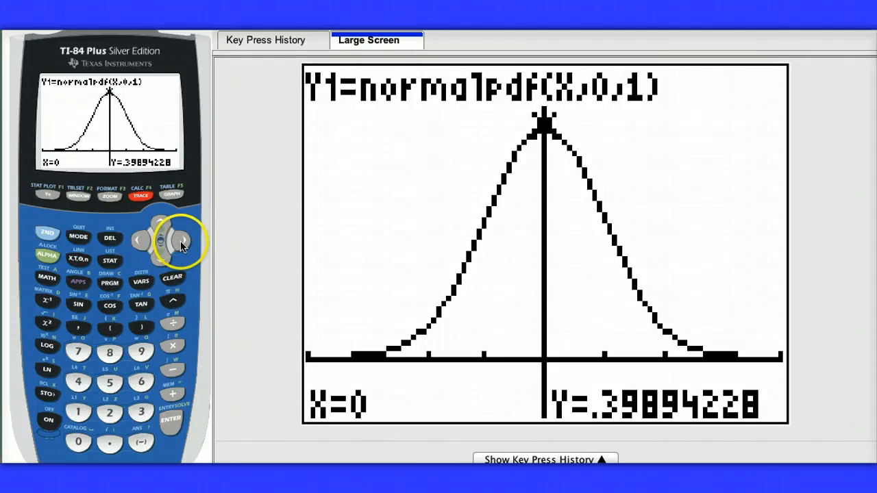
left_click(181, 241)
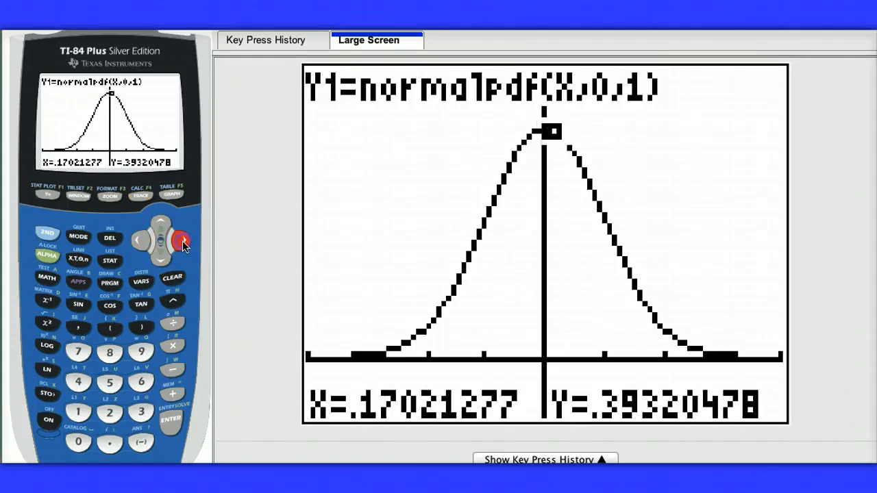
key("Right")
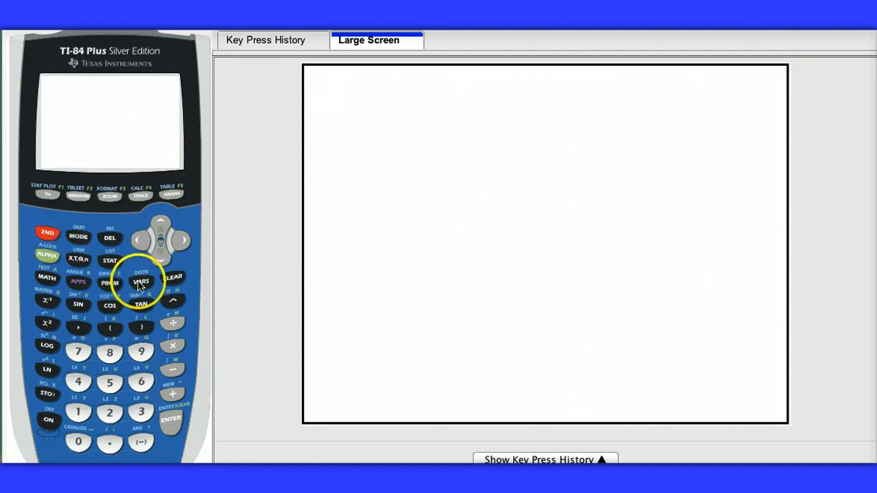
Step: Draw ShadeNorm(-1E99, 2.22, 0, 1) so the curve reports Area=.986791
left_click(139, 283)
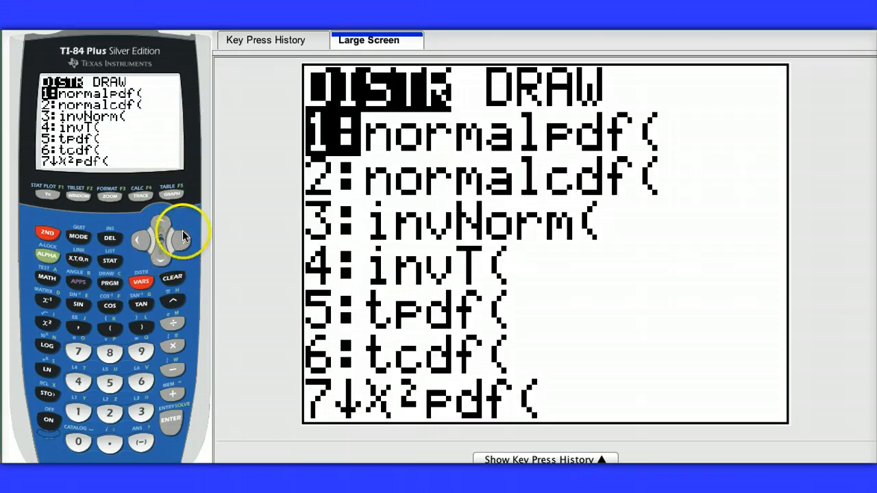
left_click(181, 239)
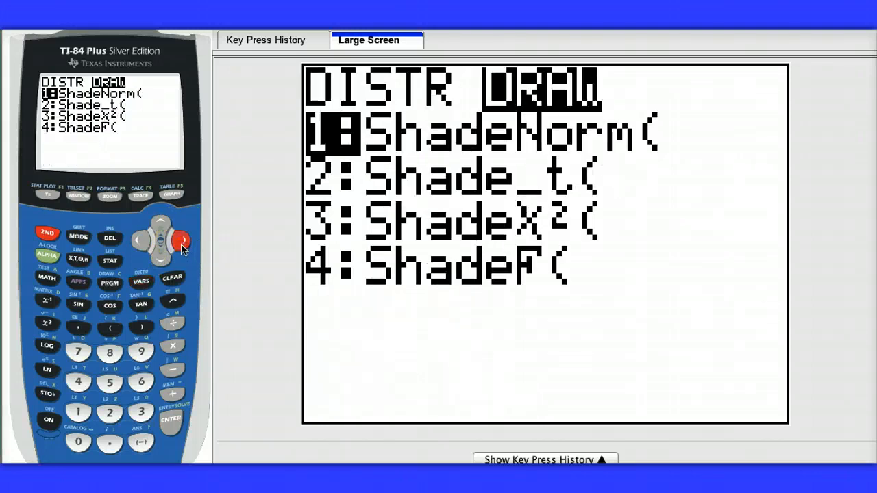
left_click(78, 411)
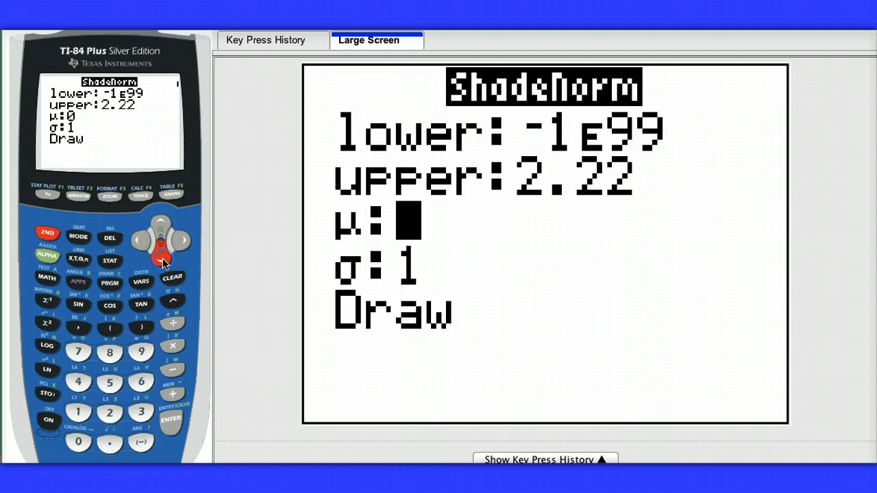
type("0")
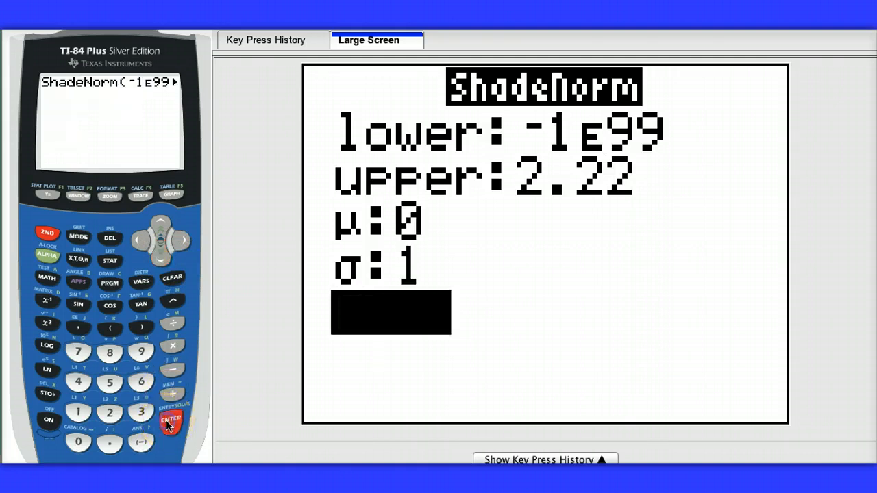
left_click(170, 423)
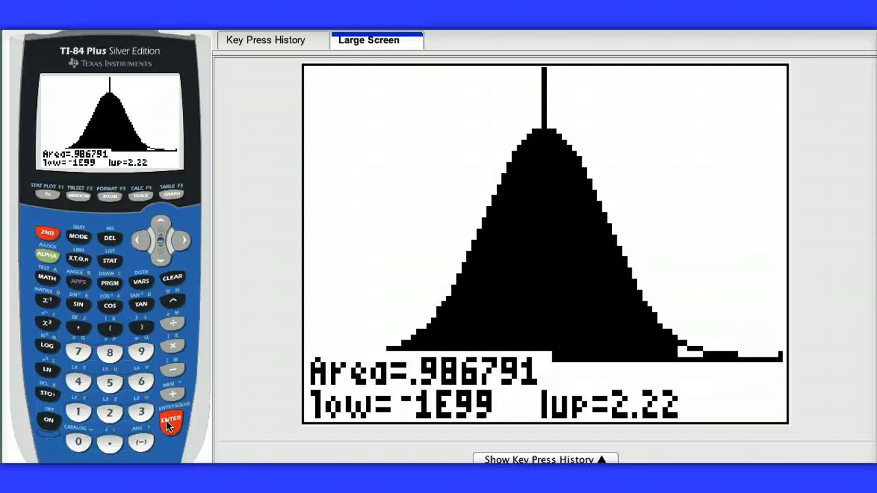
mouse_move(109, 384)
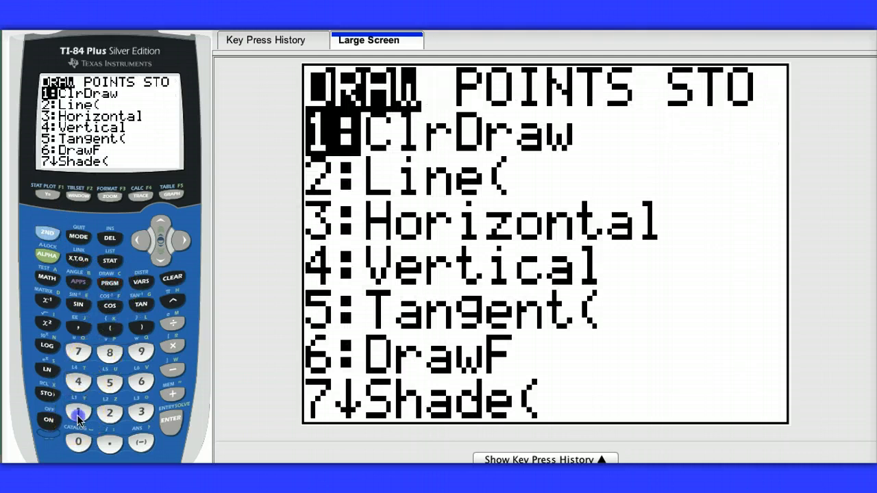
Step: Run ClrDraw so the home screen reports Done
left_click(171, 419)
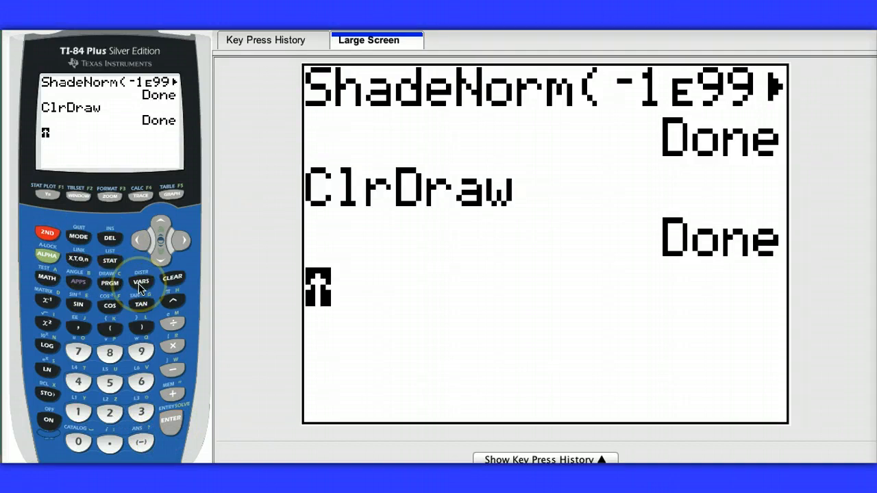
Step: Draw ShadeNorm(-1.25, .81, 0, 1) so the curve reports Area=.68538
left_click(139, 282)
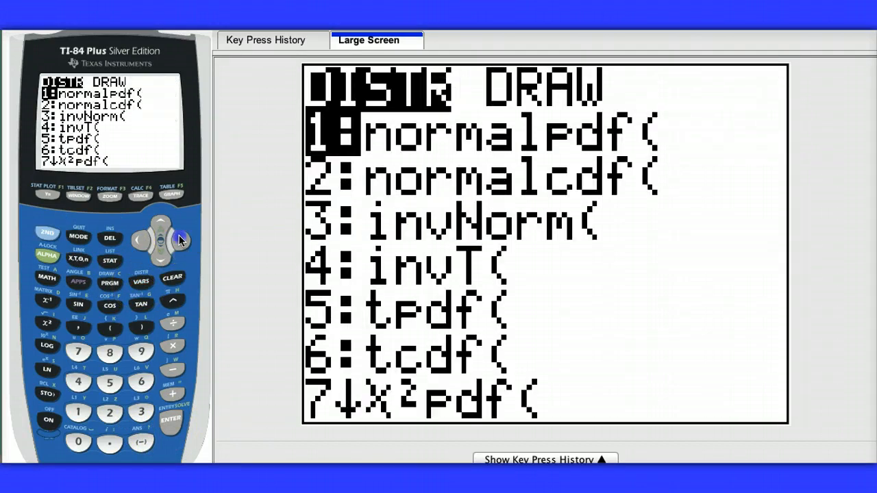
left_click(77, 411)
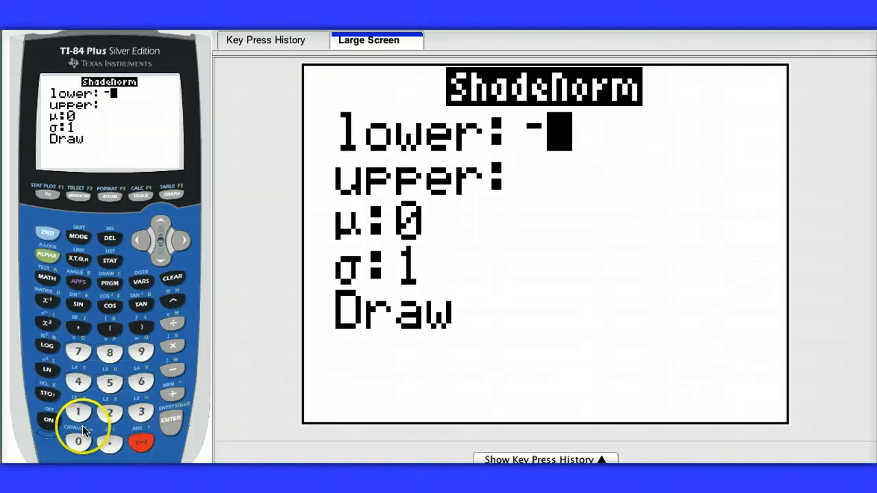
left_click(78, 411)
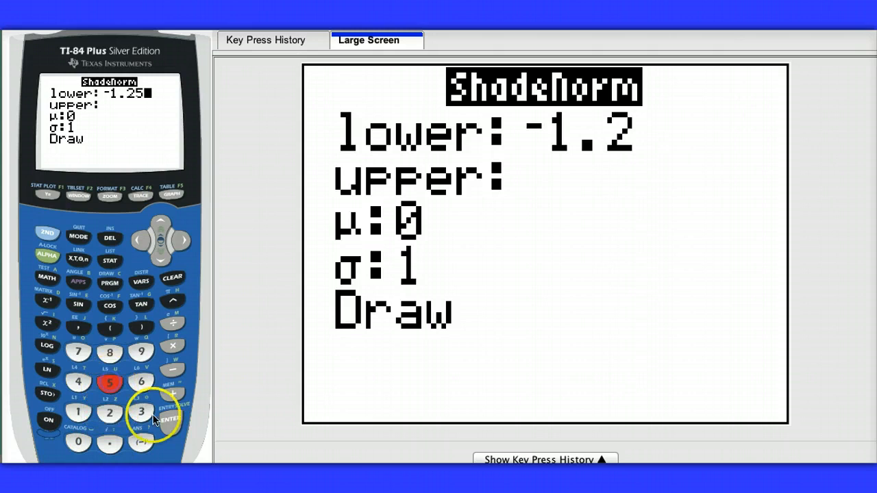
left_click(141, 411)
type(".81")
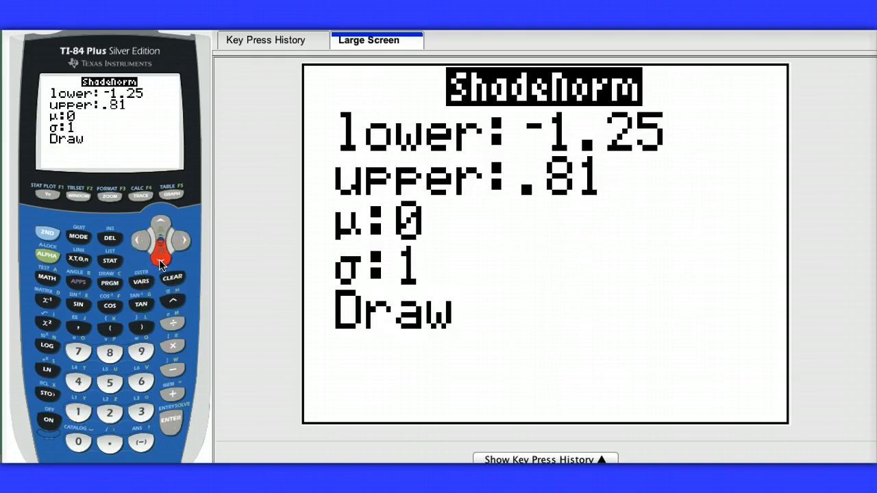
left_click(171, 418)
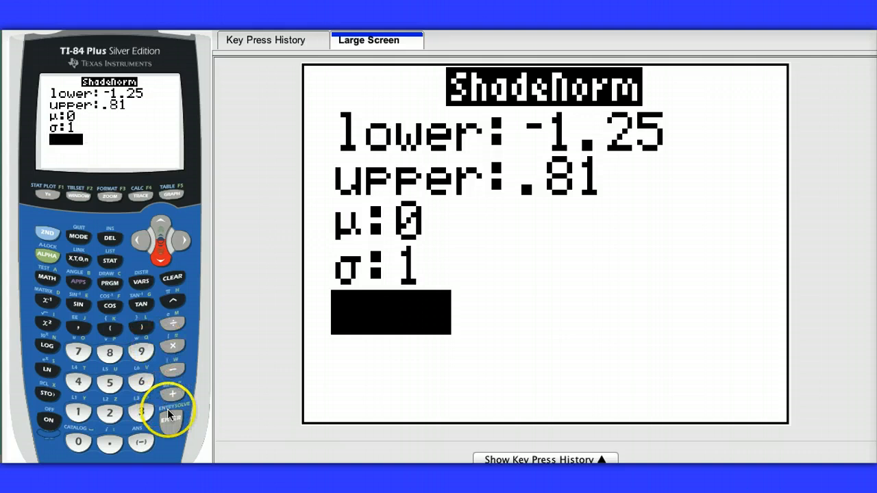
left_click(172, 419)
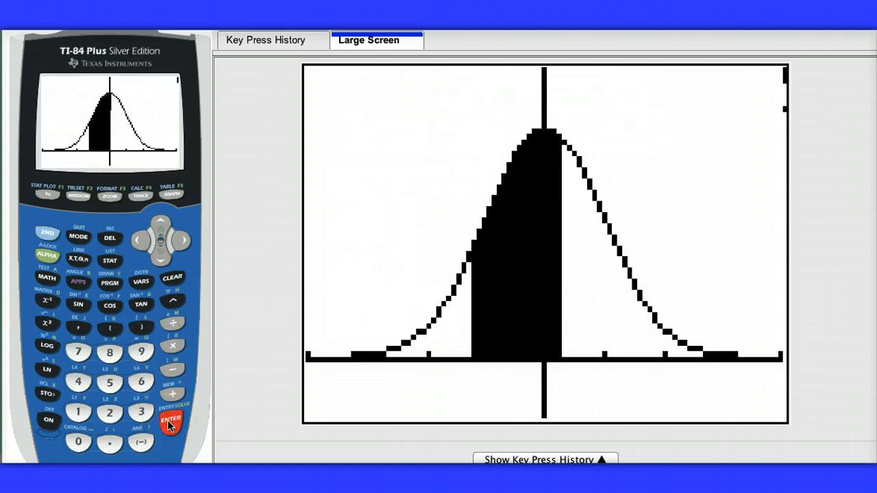
left_click(169, 419)
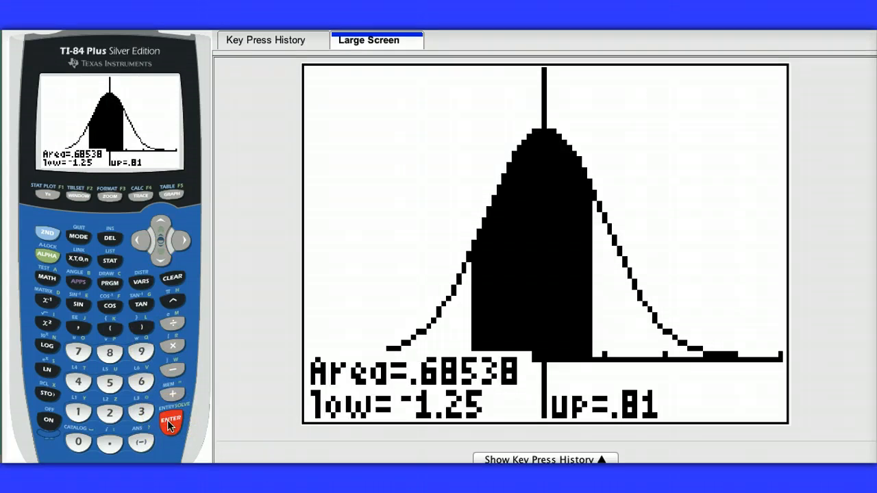